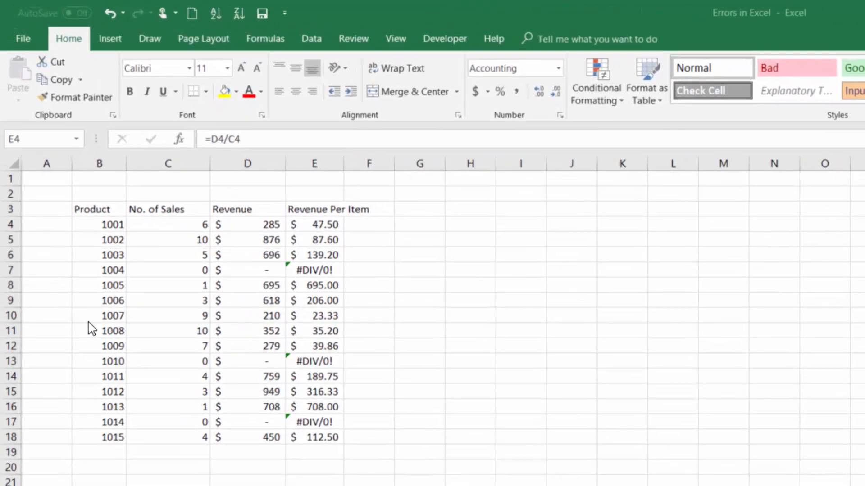
{"action": "mouse_move", "coordinate": [110, 326]}
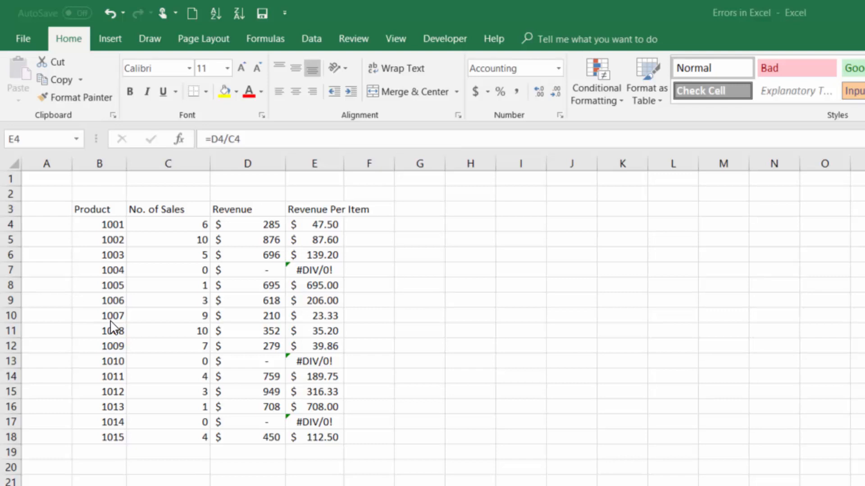
Inspect the Revenue Per Item formula =D4/C4 in E4 behind the #DIV/0! results.
{"action": "left_click", "coordinate": [313, 225]}
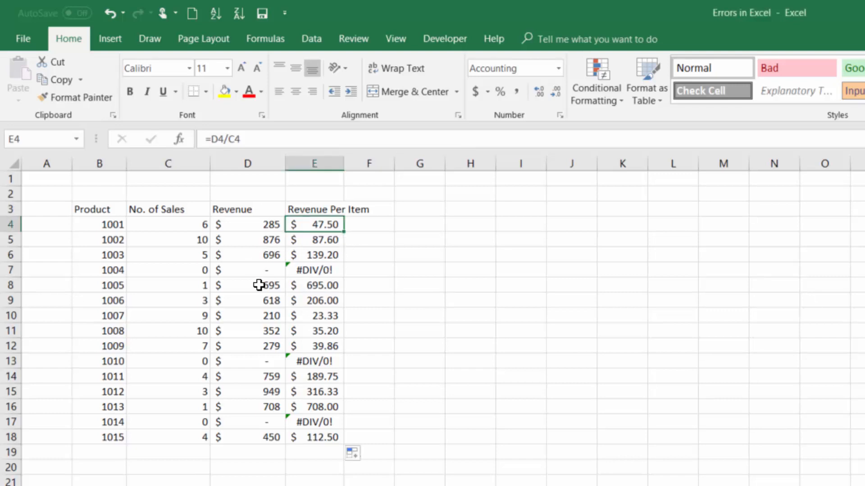
{"action": "mouse_move", "coordinate": [334, 238]}
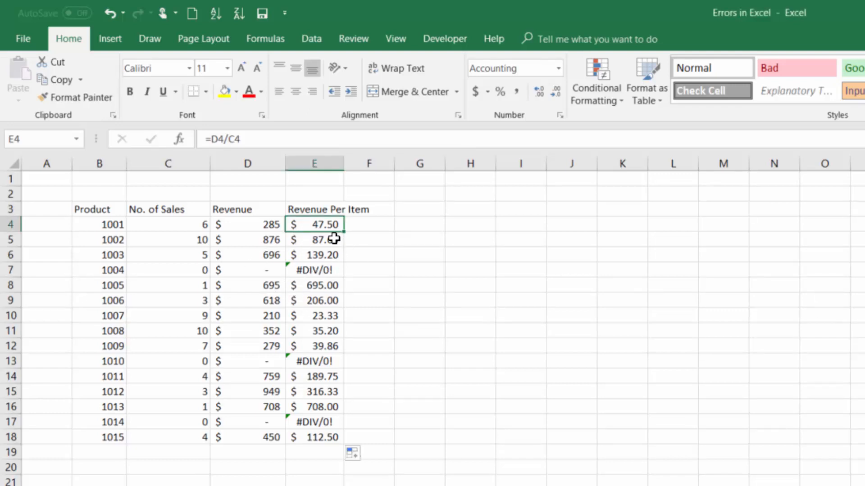
{"action": "double_click", "coordinate": [314, 224]}
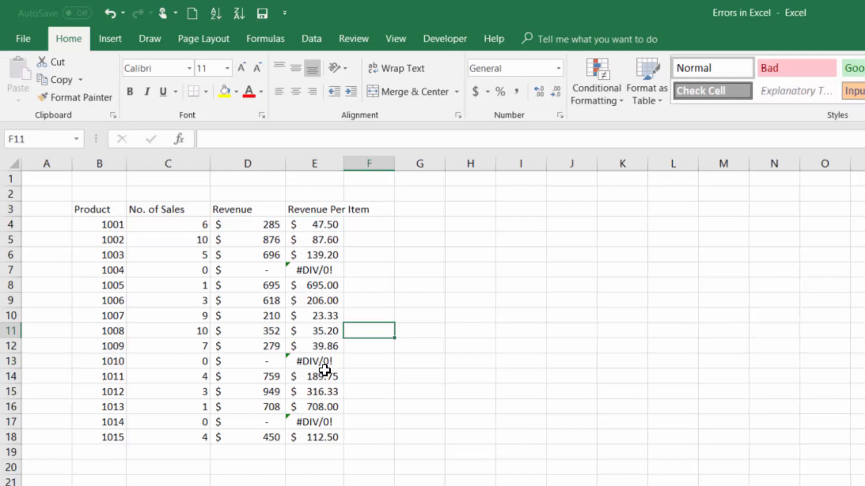
{"action": "mouse_move", "coordinate": [254, 437]}
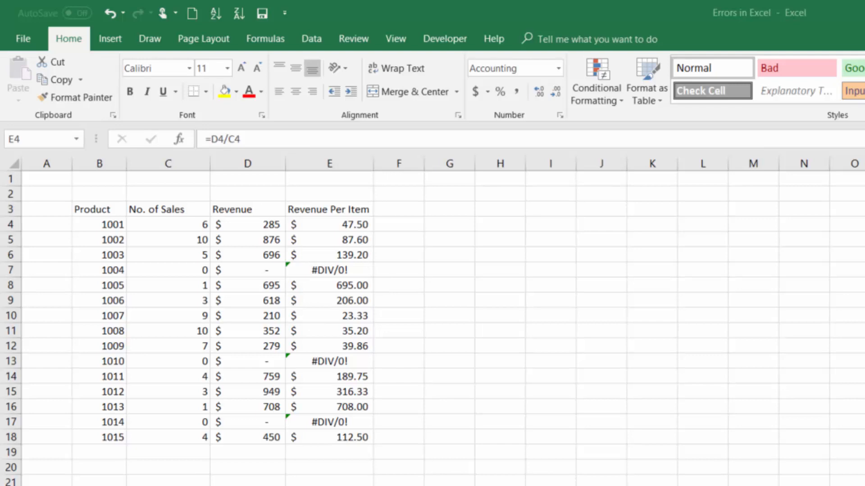
Wrap the E4 formula as =IFERROR(D4/C4,0) so division errors return 0.
{"action": "left_click", "coordinate": [345, 224]}
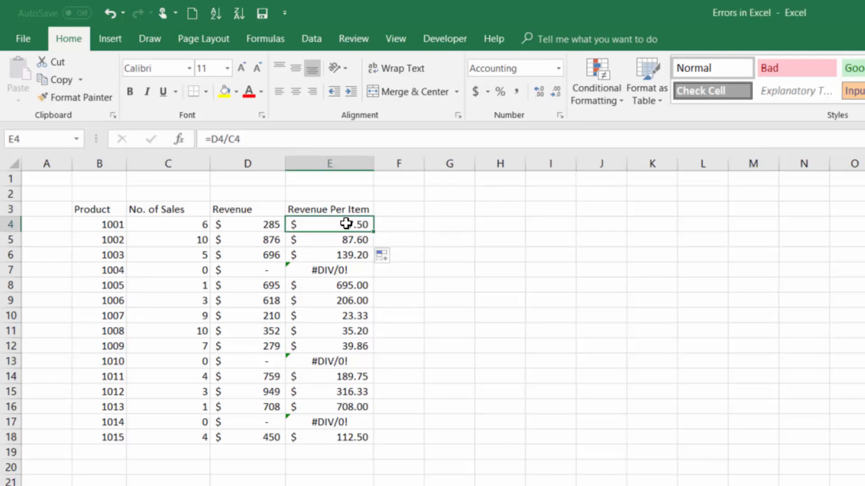
{"action": "double_click", "coordinate": [329, 225]}
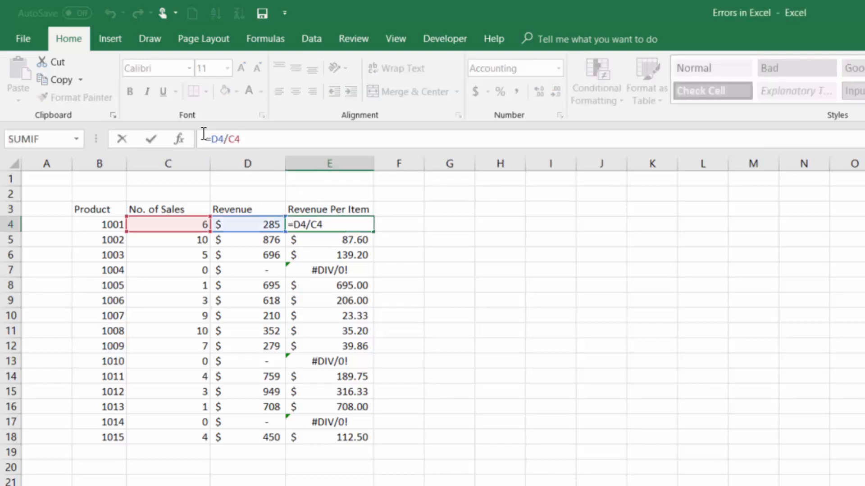
{"action": "type", "text": "iferrror("}
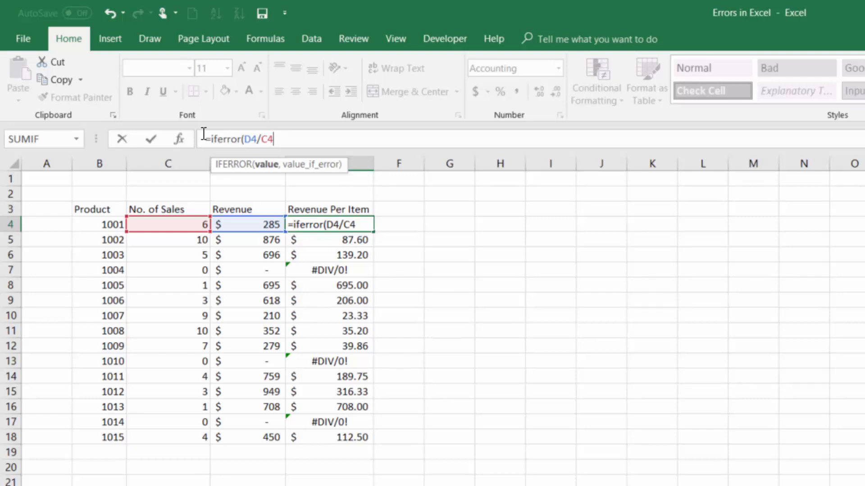
{"action": "type", "text": ","}
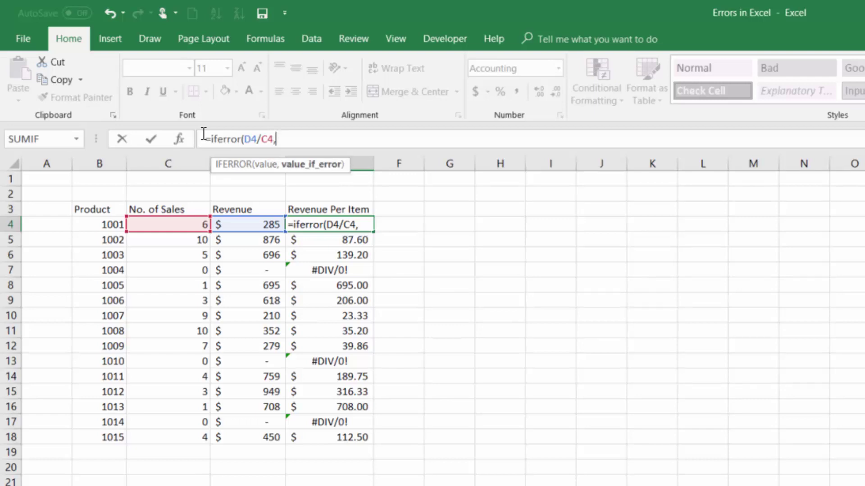
{"action": "type", "text": "0"}
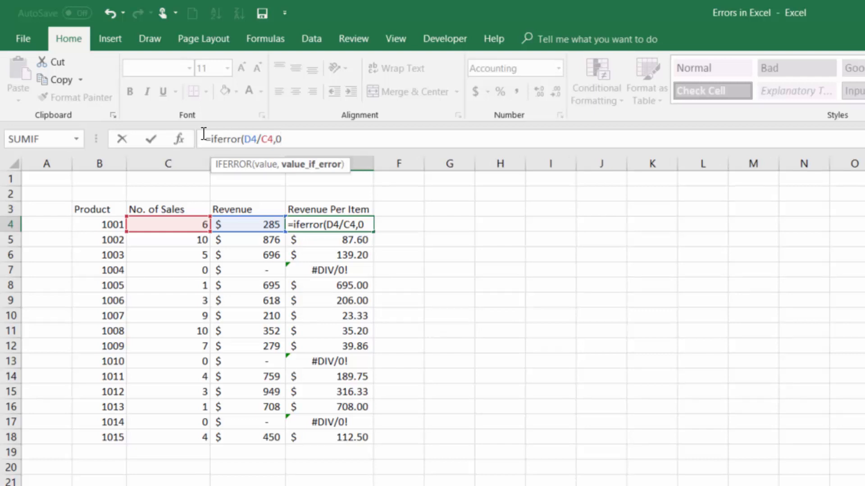
{"action": "key", "text": "Enter"}
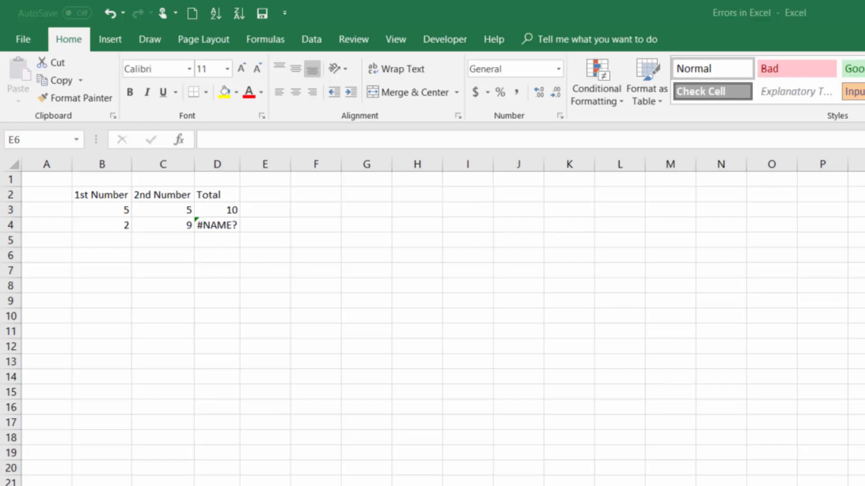
Correct the misspelled =sm(C4+B4) in D4 to =sum(C4+B4) so the total reads 11.
{"action": "left_click", "coordinate": [217, 225]}
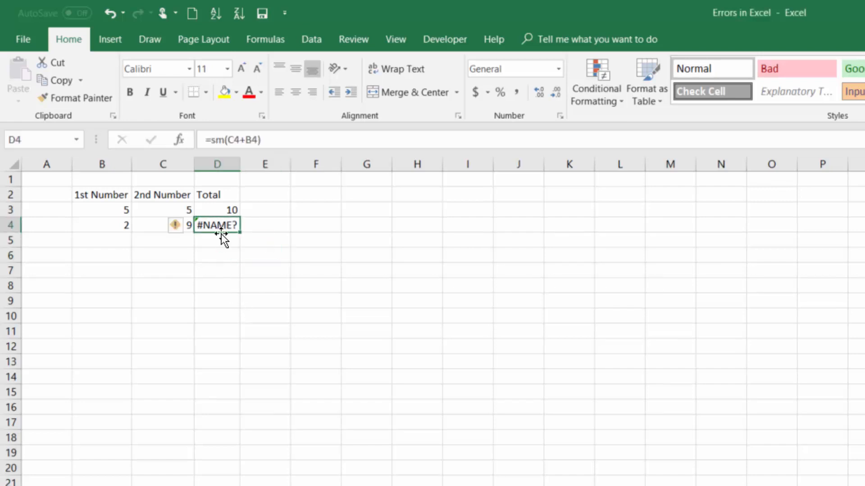
{"action": "left_click", "coordinate": [221, 140]}
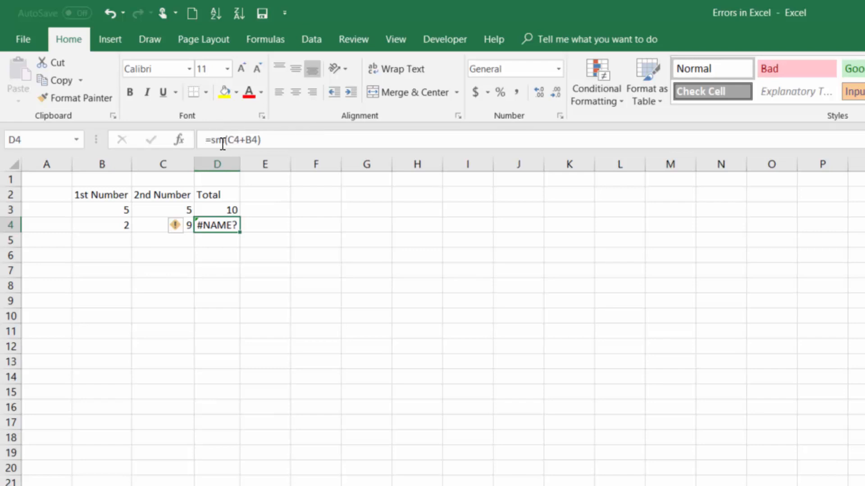
{"action": "mouse_move", "coordinate": [223, 141]}
{"action": "type", "text": "u"}
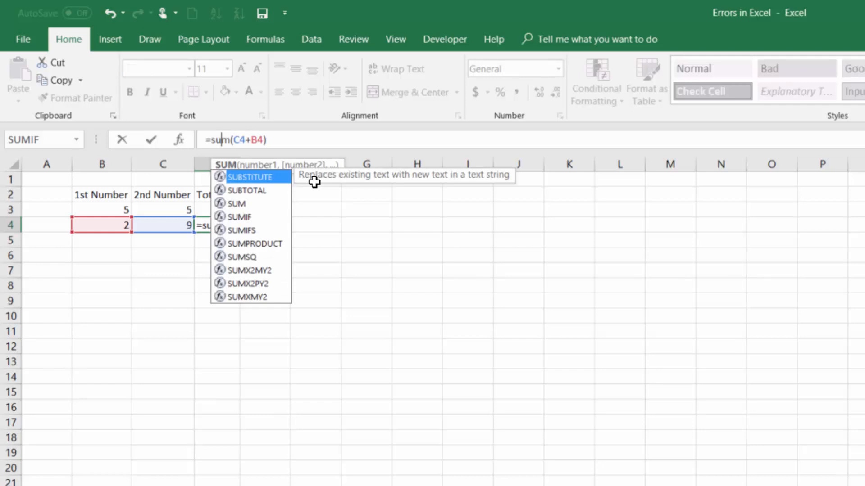
{"action": "key", "text": "Enter"}
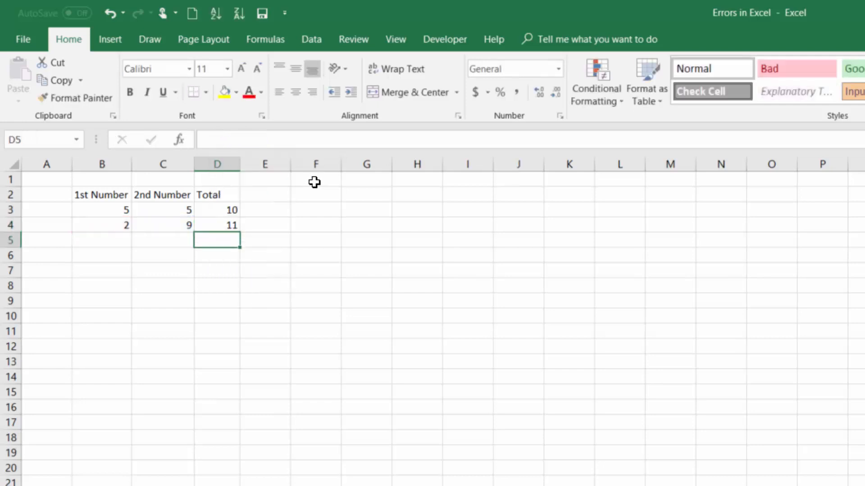
{"action": "left_click", "coordinate": [217, 225]}
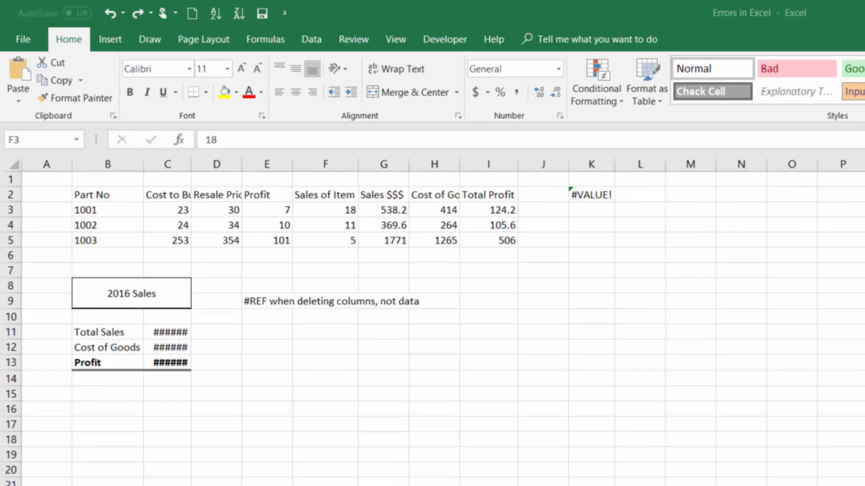
{"action": "mouse_move", "coordinate": [204, 363]}
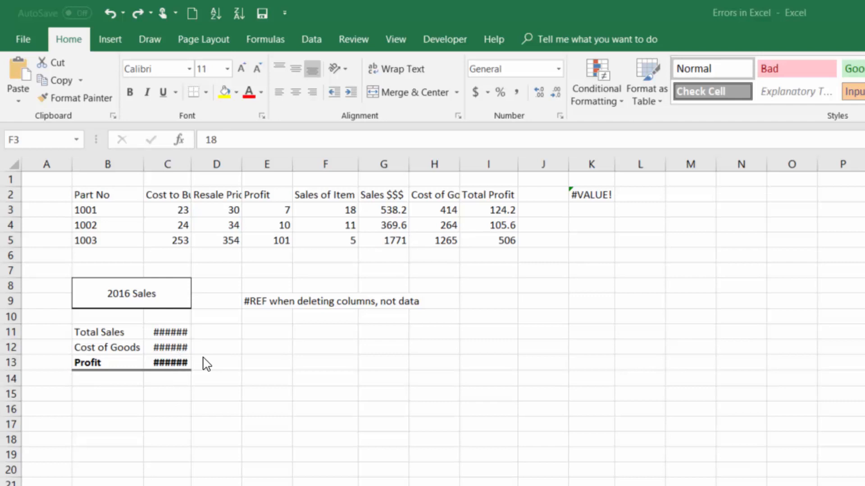
{"action": "mouse_move", "coordinate": [173, 345]}
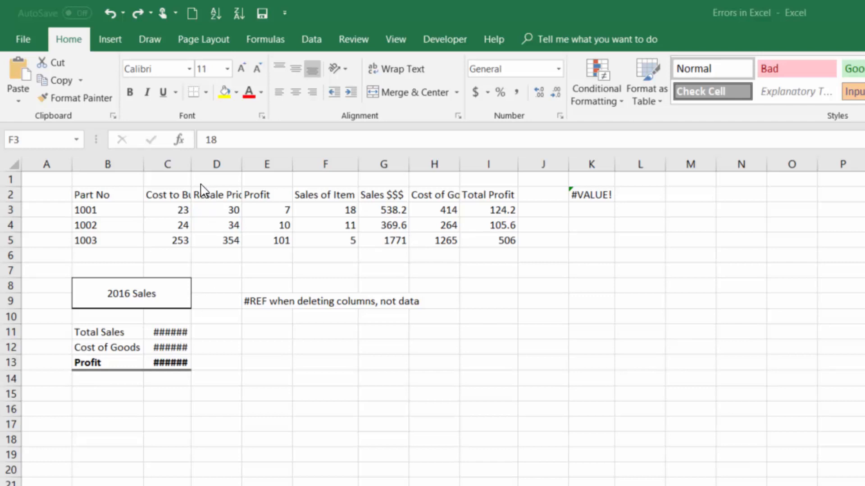
Widen column C so the 2016 Sales figures display instead of ######.
{"action": "left_click", "coordinate": [324, 210]}
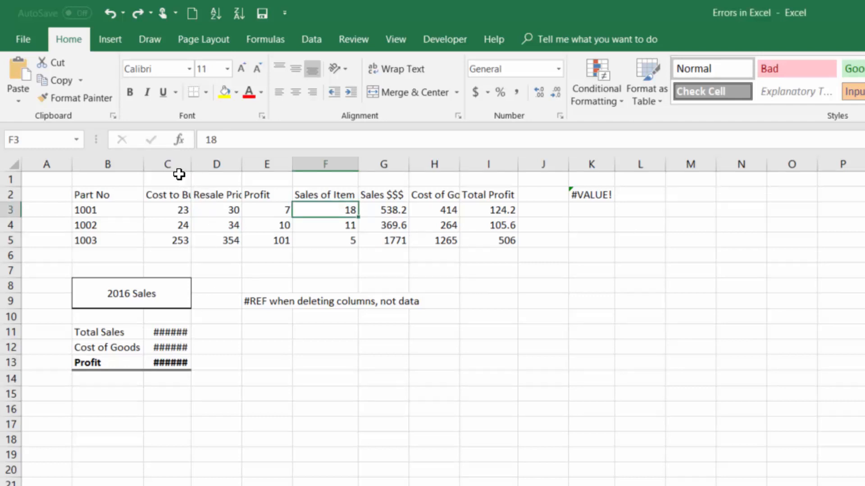
{"action": "mouse_move", "coordinate": [190, 165]}
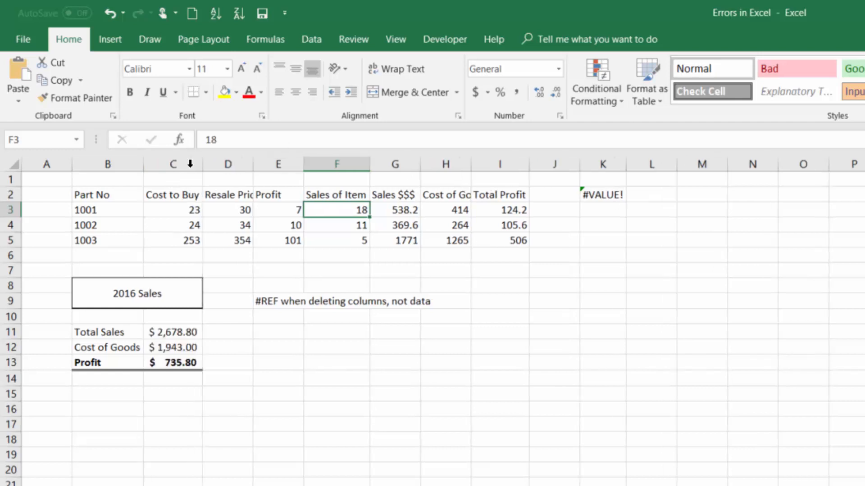
{"action": "mouse_move", "coordinate": [207, 417]}
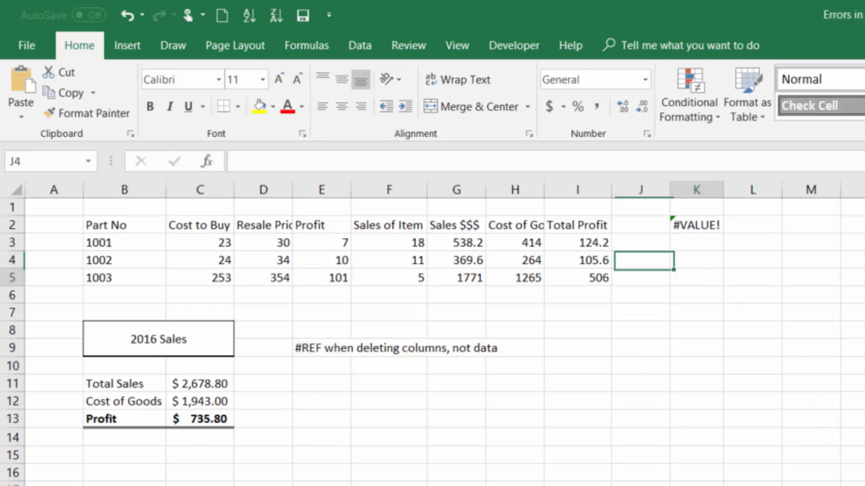
Enter =I4-I2 in K5, subtracting the Total Profit heading, to produce #VALUE!
{"action": "left_click", "coordinate": [696, 278]}
{"action": "type", "text": "=I4-I5"}
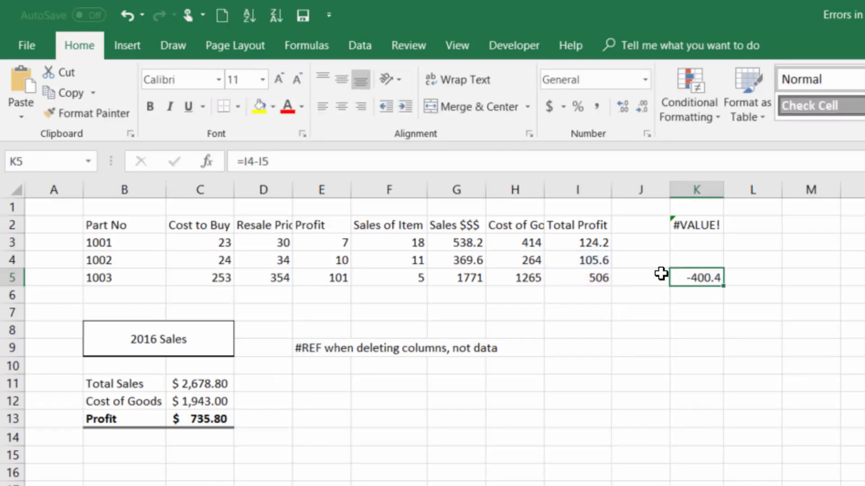
{"action": "mouse_move", "coordinate": [654, 289]}
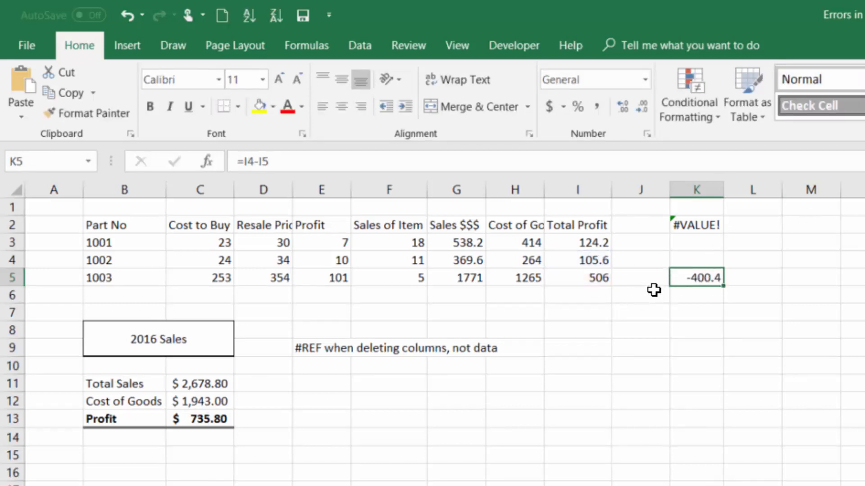
{"action": "mouse_move", "coordinate": [709, 312]}
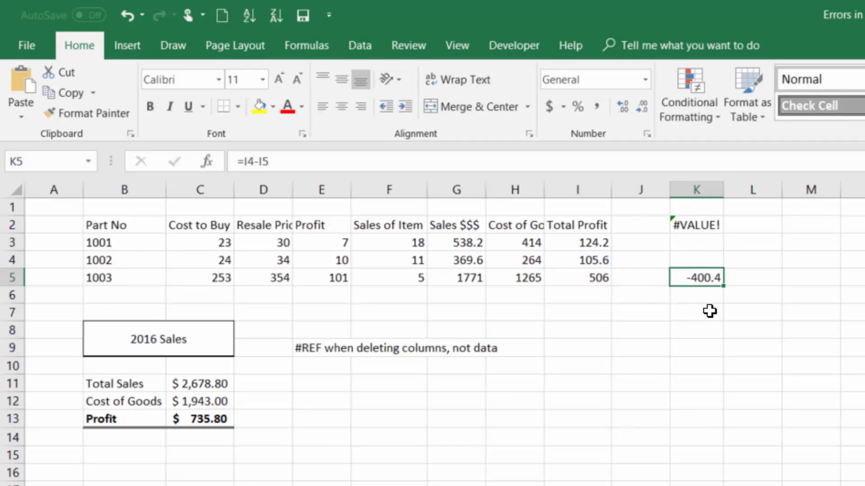
{"action": "key", "text": "Delete"}
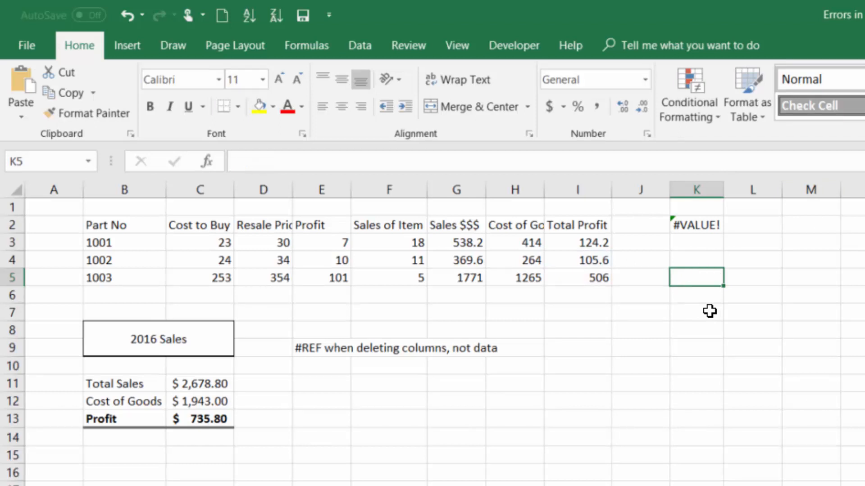
{"action": "type", "text": "=I4"}
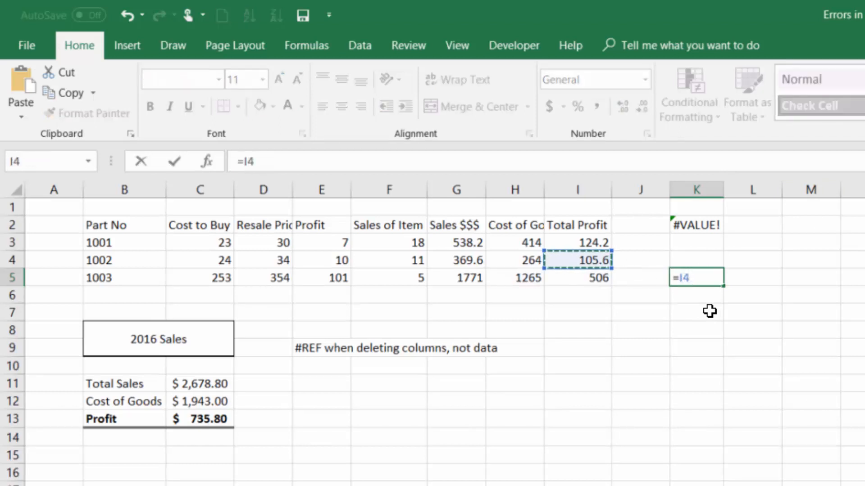
{"action": "left_click", "coordinate": [641, 243]}
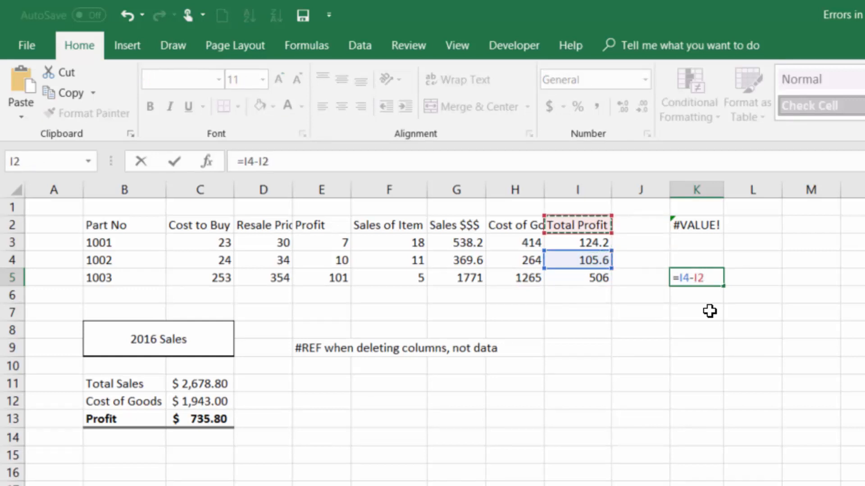
{"action": "key", "text": "Enter"}
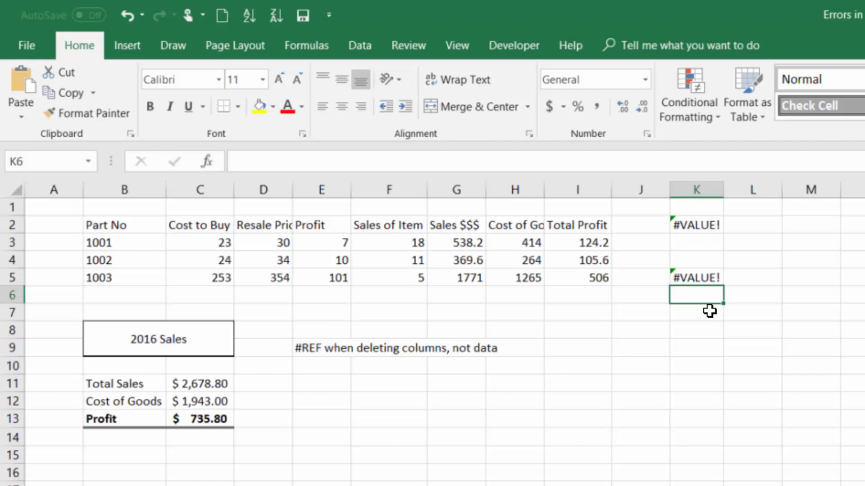
{"action": "left_click", "coordinate": [696, 278]}
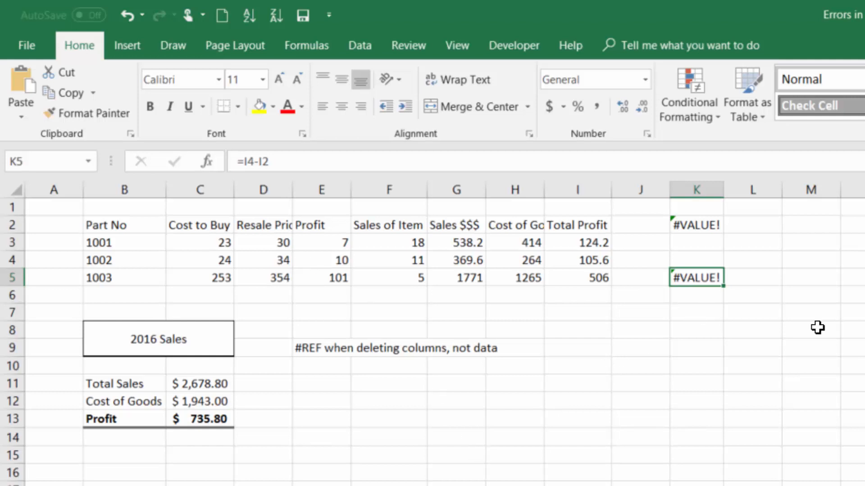
Select the Sales of Item cell for part 1001 to blank it and trigger #VALUE! errors.
{"action": "left_click", "coordinate": [389, 242]}
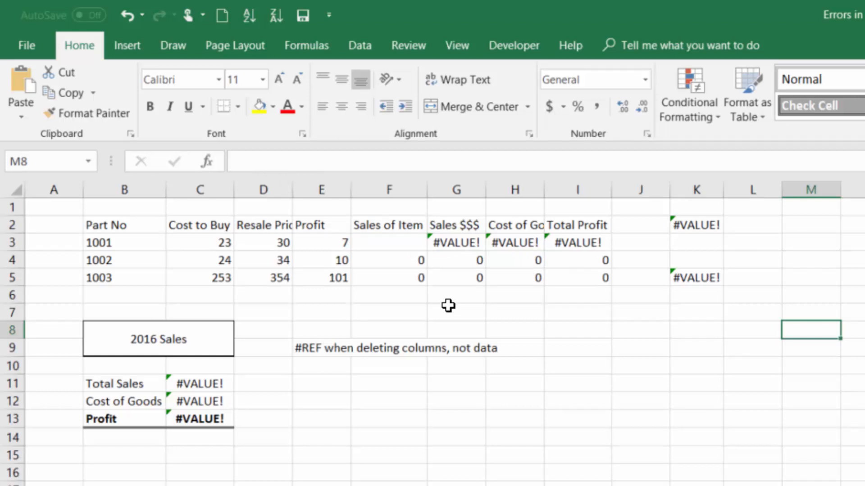
{"action": "mouse_move", "coordinate": [432, 259]}
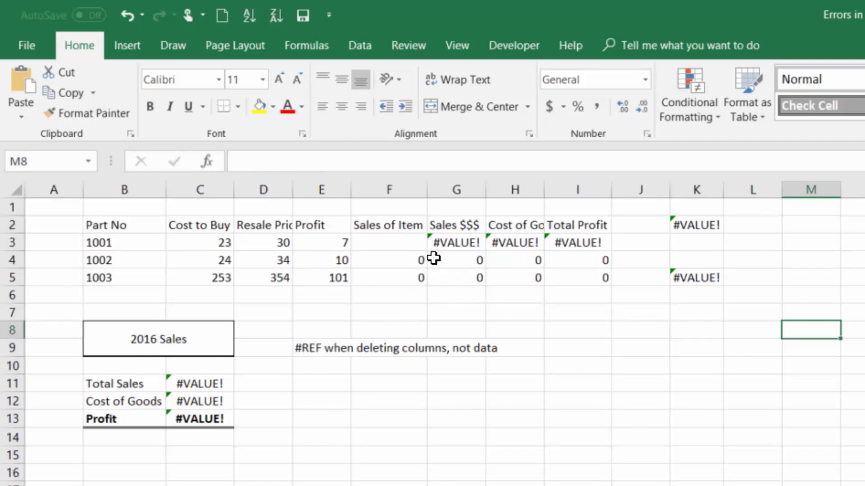
{"action": "mouse_move", "coordinate": [422, 249]}
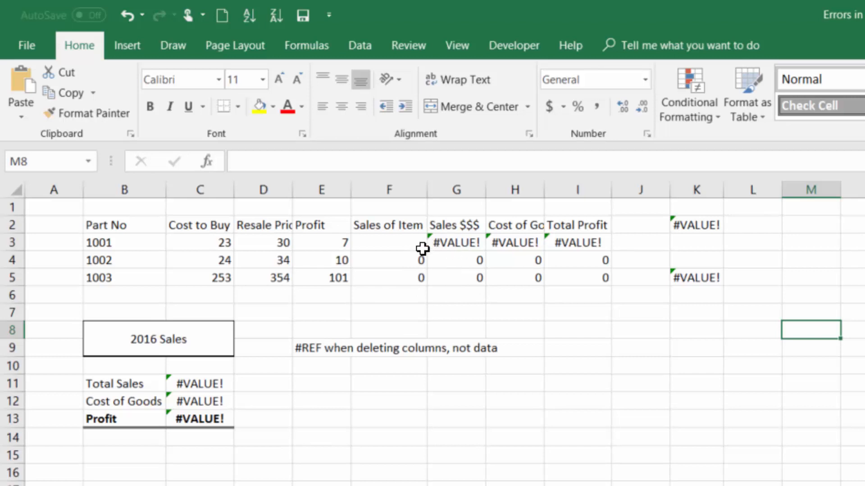
{"action": "mouse_move", "coordinate": [414, 244]}
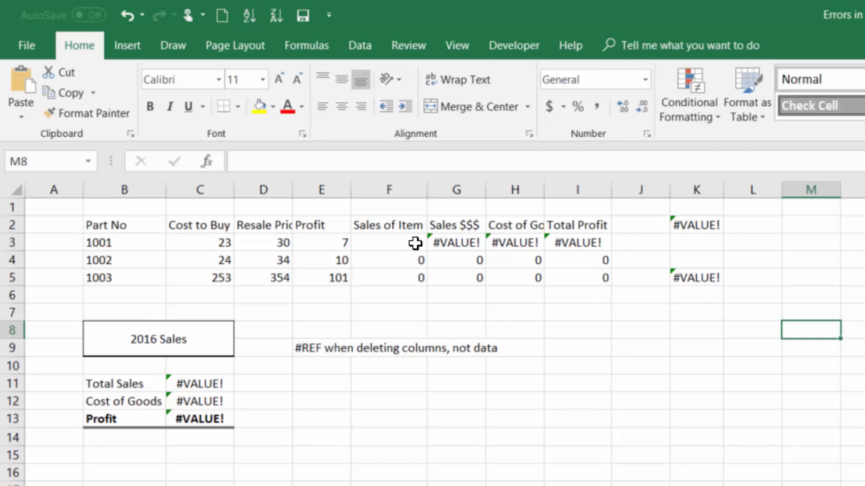
{"action": "mouse_move", "coordinate": [413, 253]}
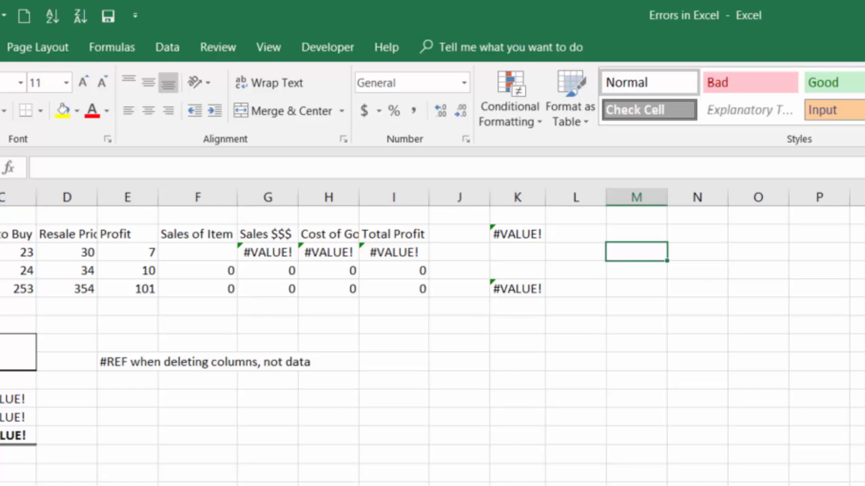
Test whether each Sales of Item equals 0 with =F3=0 filled down column M.
{"action": "type", "text": "=F3"}
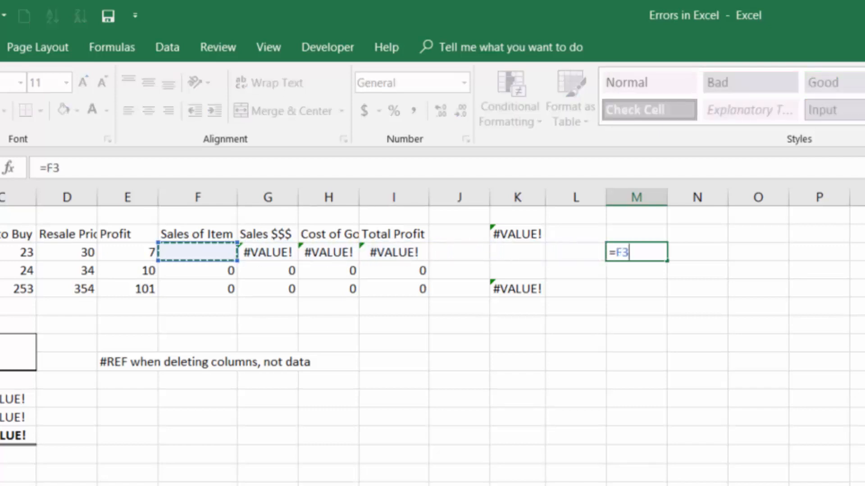
{"action": "type", "text": "="}
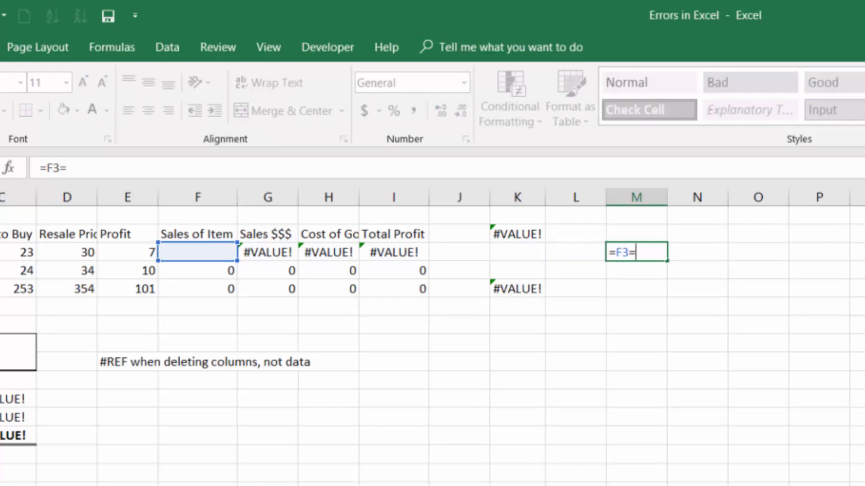
{"action": "type", "text": "0"}
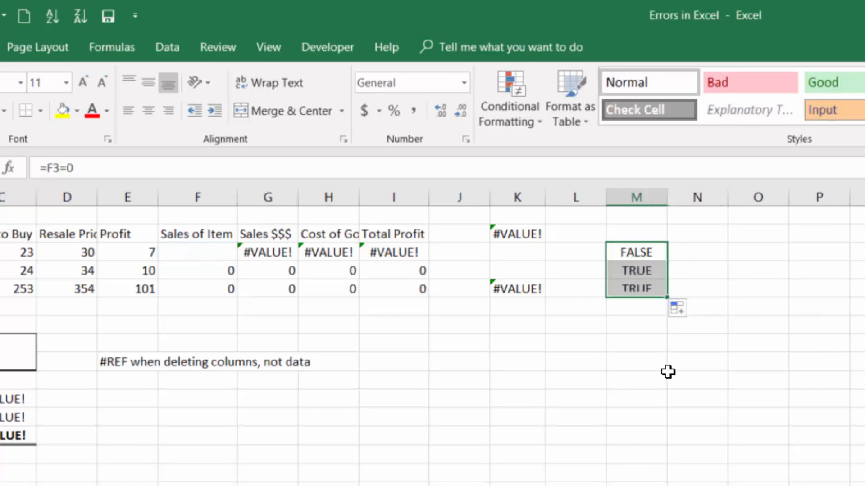
{"action": "left_click", "coordinate": [637, 343]}
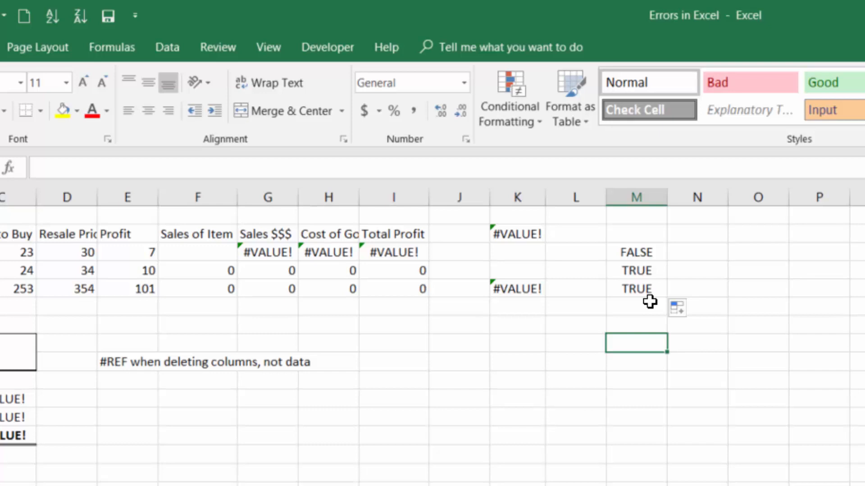
{"action": "left_click", "coordinate": [197, 252]}
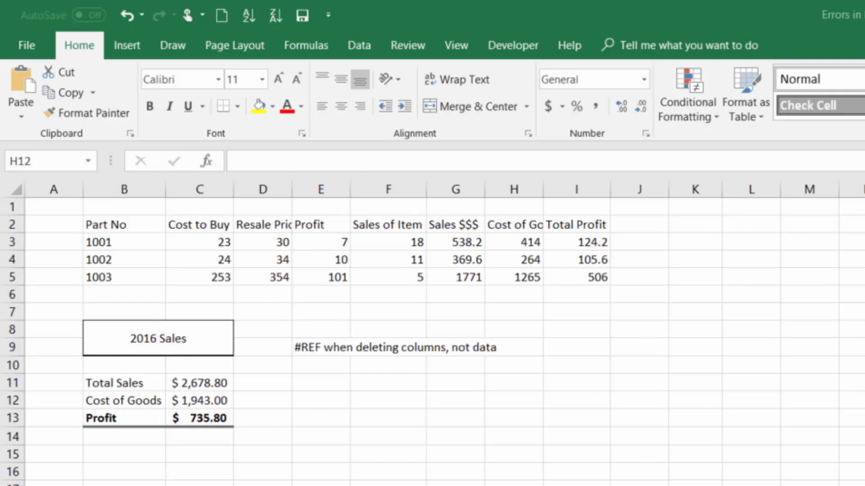
{"action": "mouse_move", "coordinate": [109, 342]}
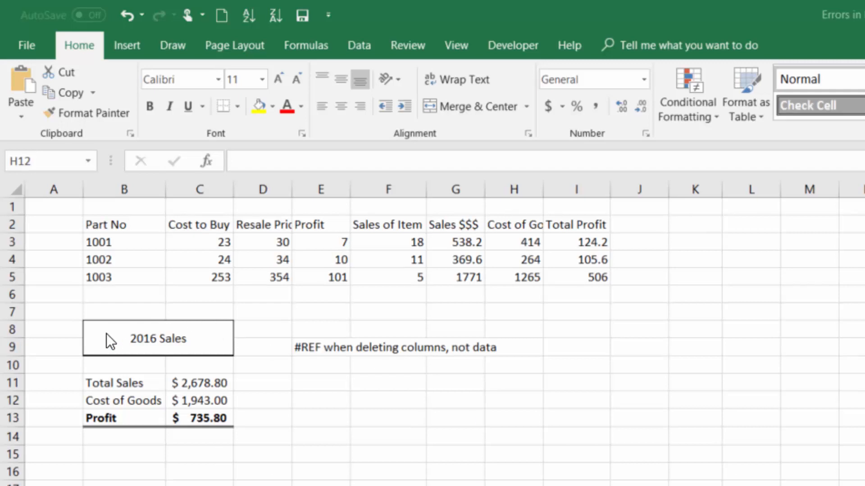
Check the Total Sales SUM and Profit subtraction formulas, leaving Profit at $735.80.
{"action": "left_click", "coordinate": [513, 400]}
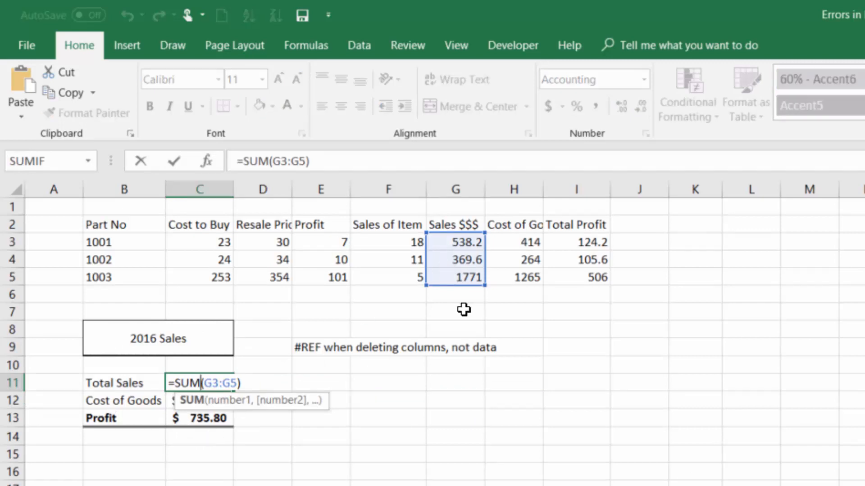
{"action": "mouse_move", "coordinate": [449, 272]}
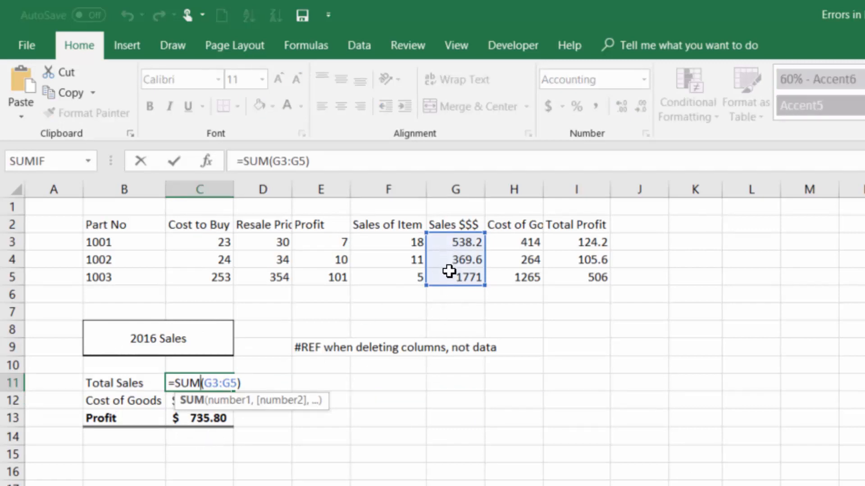
{"action": "key", "text": "Enter"}
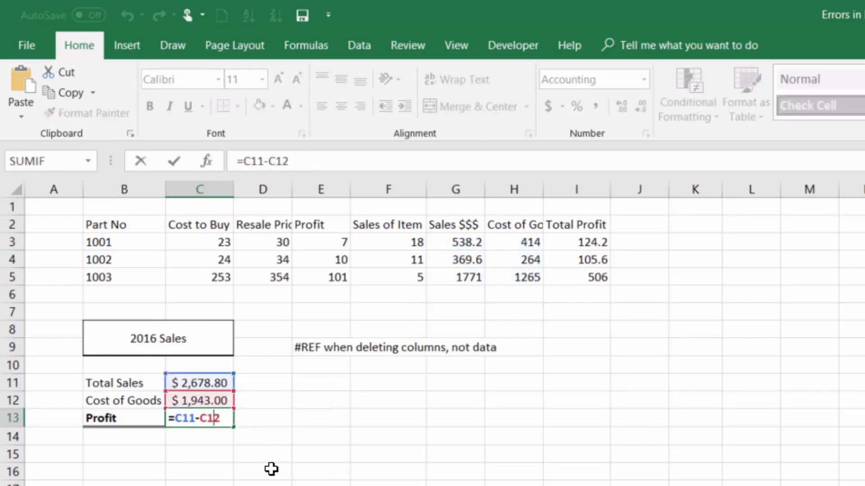
{"action": "key", "text": "Enter"}
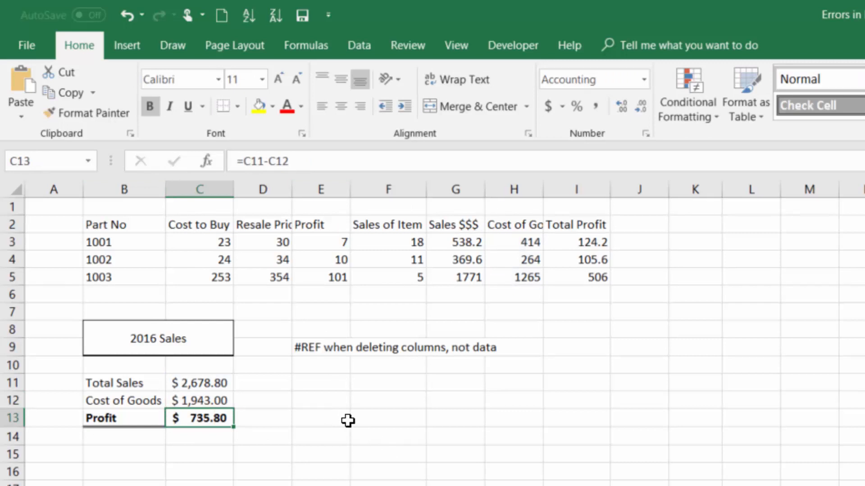
{"action": "mouse_move", "coordinate": [505, 287]}
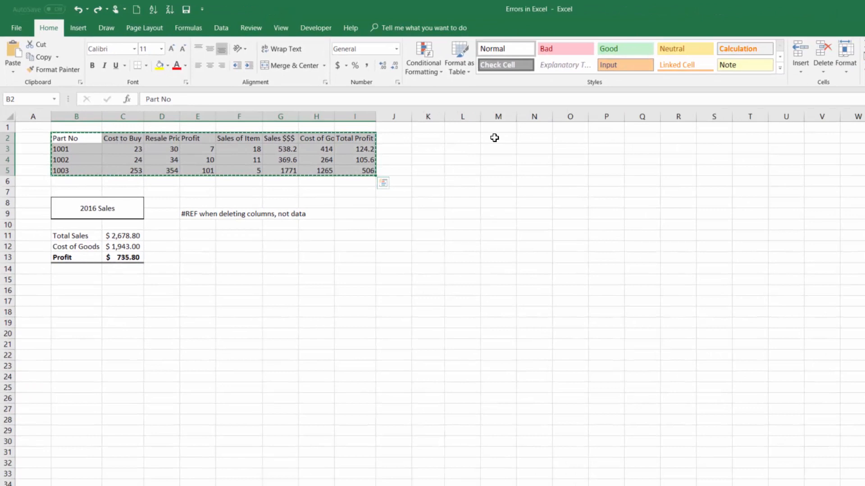
{"action": "left_click", "coordinate": [534, 137]}
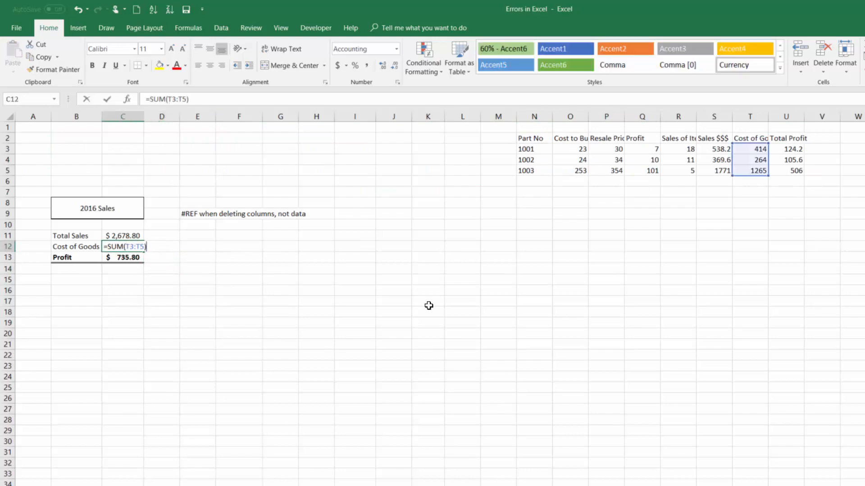
{"action": "key", "text": "Enter"}
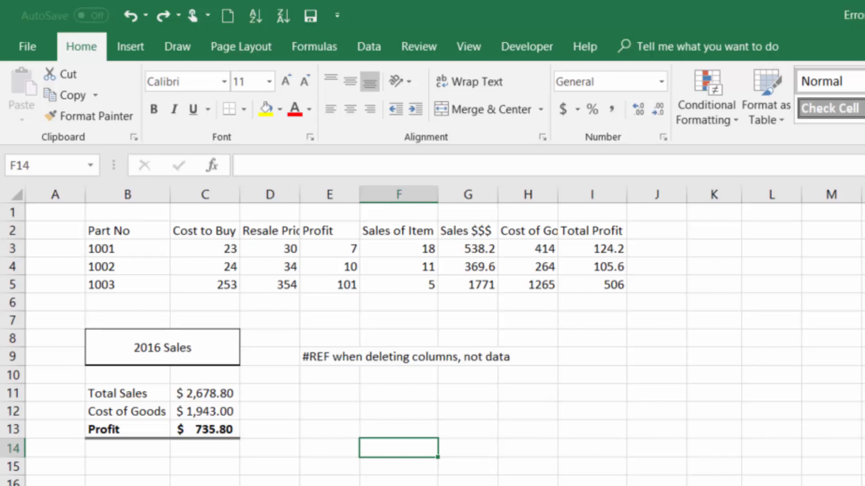
{"action": "mouse_move", "coordinate": [150, 395]}
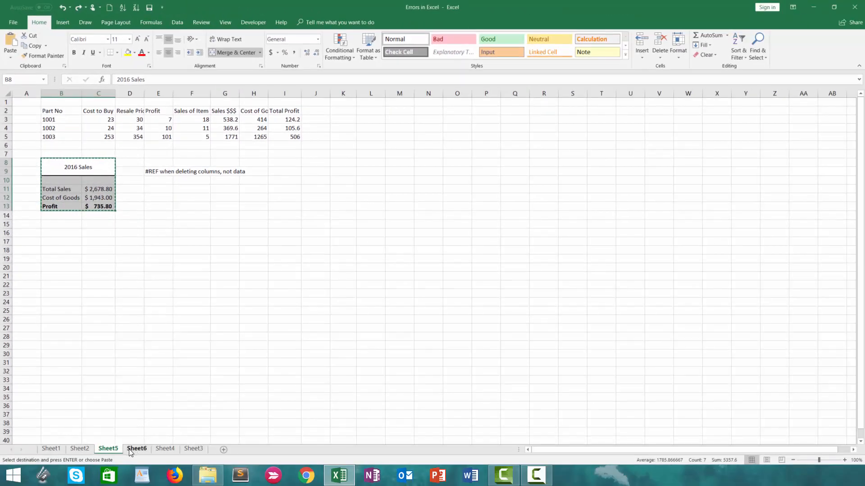
Move the 2016 Sales summary to Sheet6, return and select column B of the product table.
{"action": "left_click", "coordinate": [136, 448]}
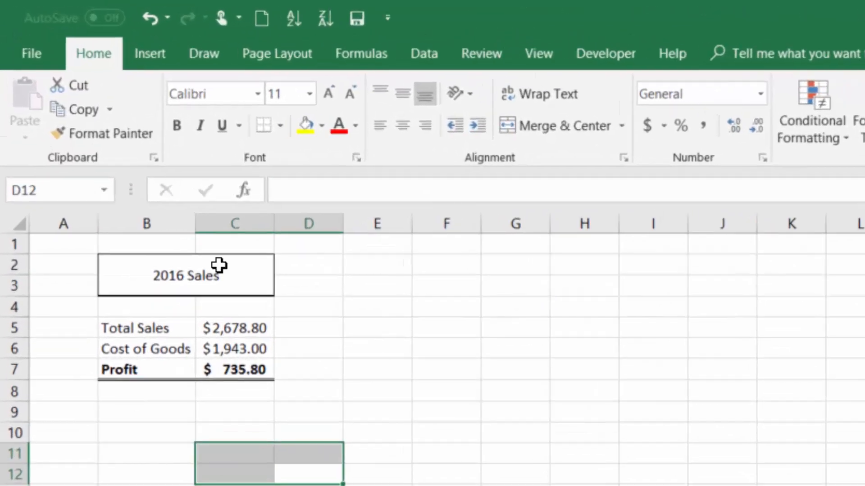
{"action": "left_click", "coordinate": [538, 53]}
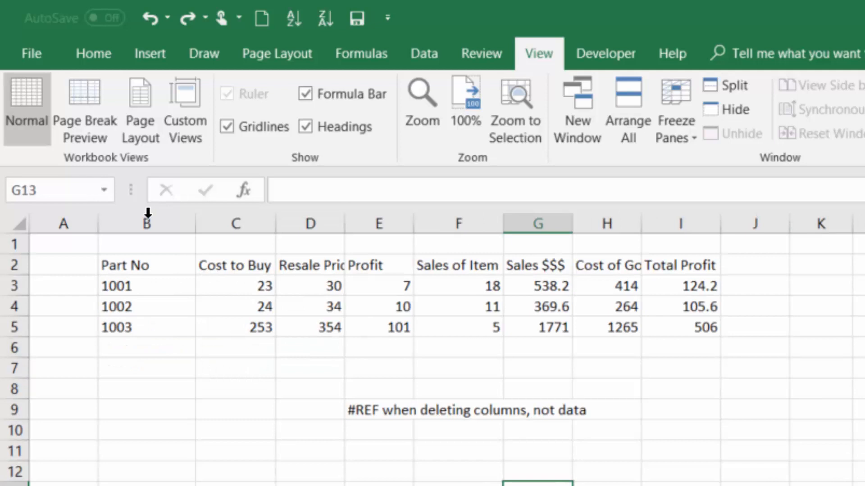
{"action": "left_click", "coordinate": [146, 223]}
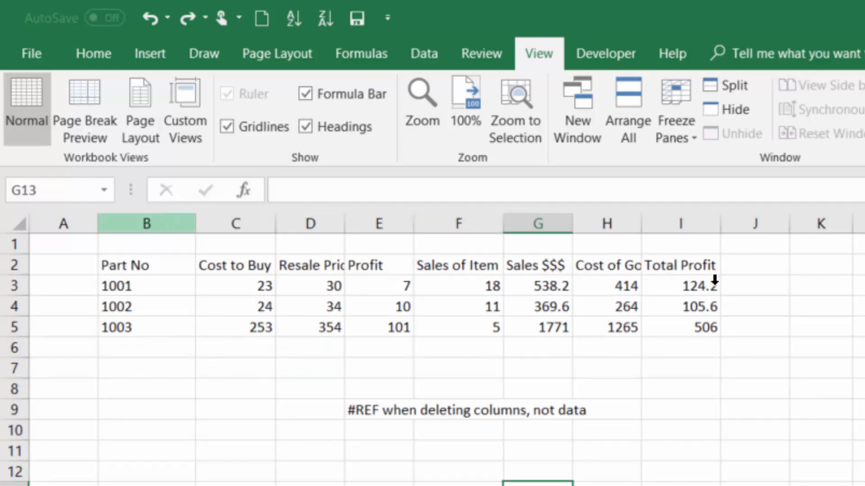
{"action": "right_click", "coordinate": [146, 223]}
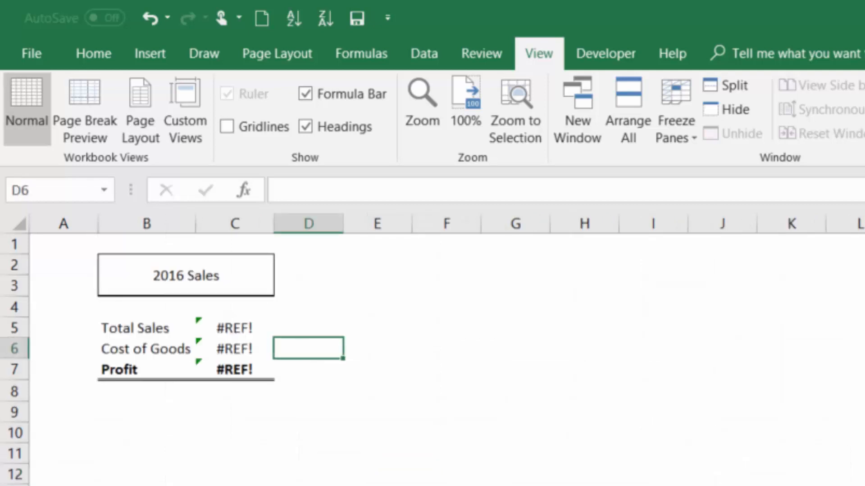
{"action": "mouse_move", "coordinate": [246, 392]}
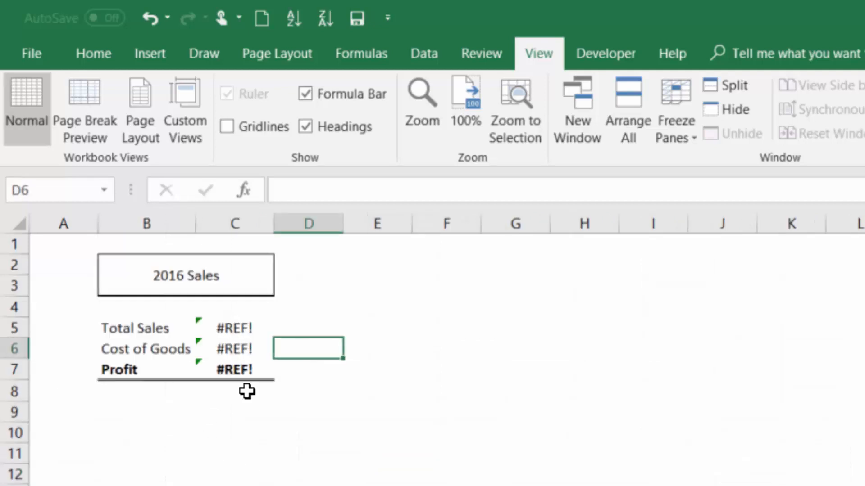
{"action": "mouse_move", "coordinate": [285, 415]}
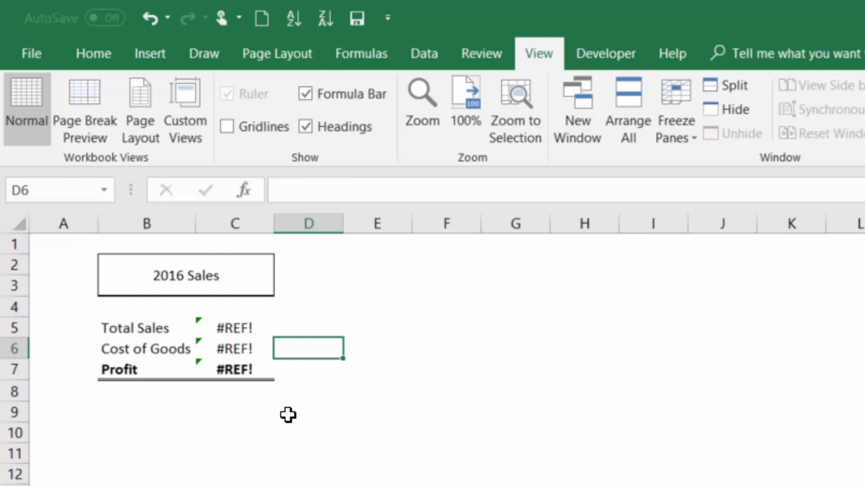
{"action": "mouse_move", "coordinate": [286, 439]}
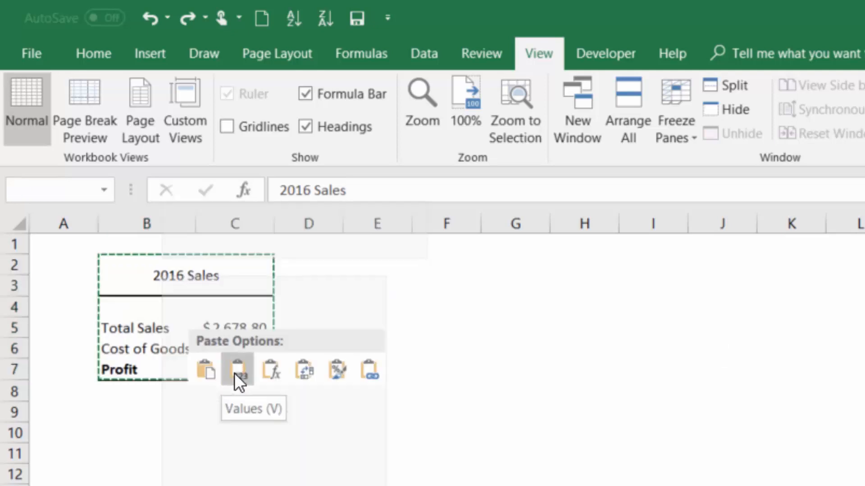
Paste the summary as Values and confirm C5 holds the plain number 2678.8.
{"action": "left_click", "coordinate": [237, 370]}
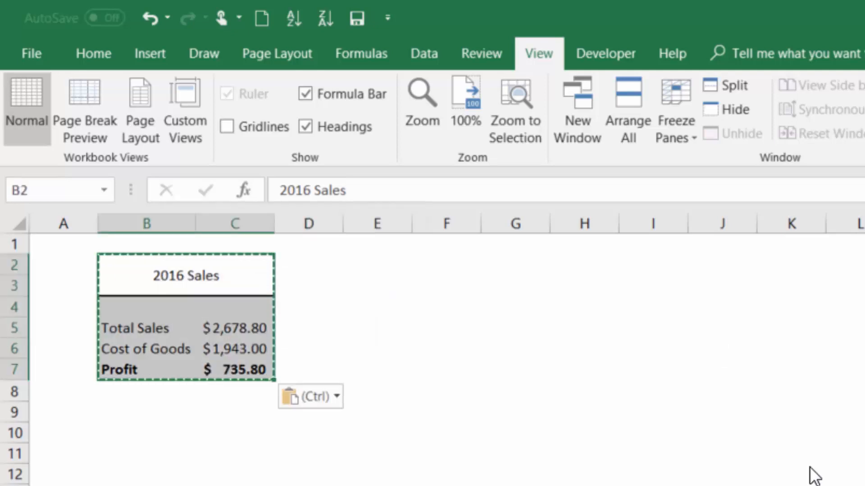
{"action": "mouse_move", "coordinate": [240, 431]}
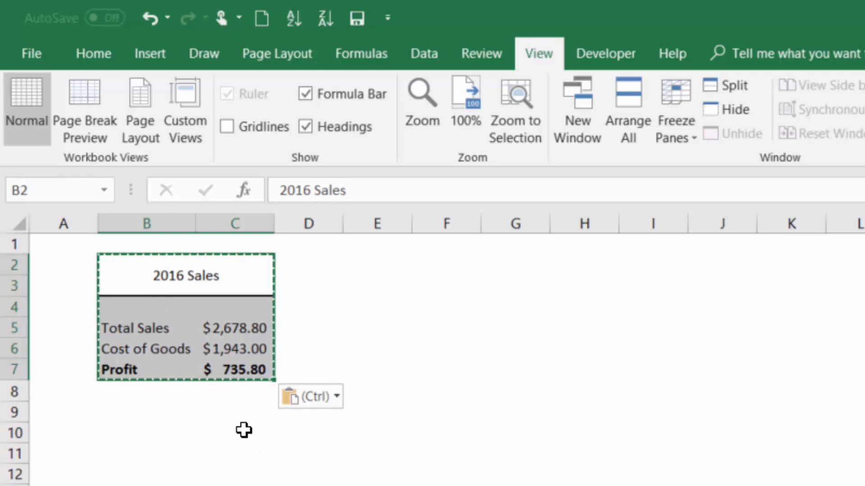
{"action": "left_click", "coordinate": [235, 328]}
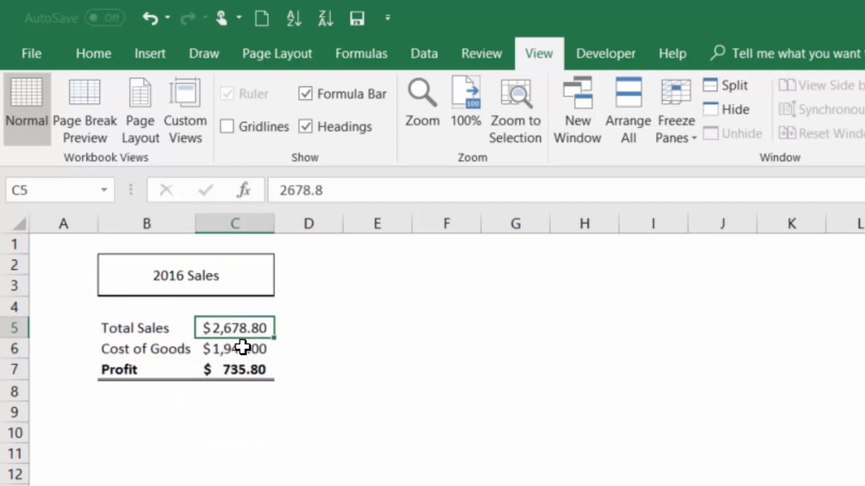
{"action": "left_click", "coordinate": [233, 370]}
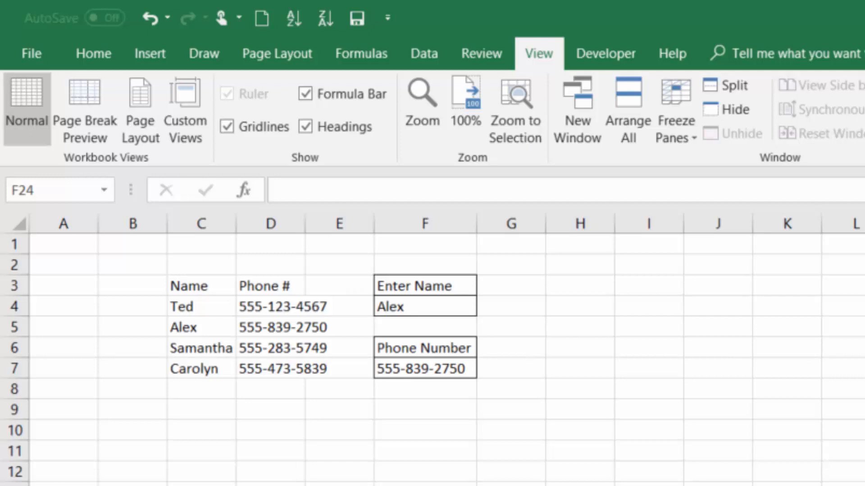
Review F7's =VLOOKUP(F4,C3:D7,2,FALSE) returning Alex's number, then reselect F4 to change the name.
{"action": "left_click", "coordinate": [424, 306]}
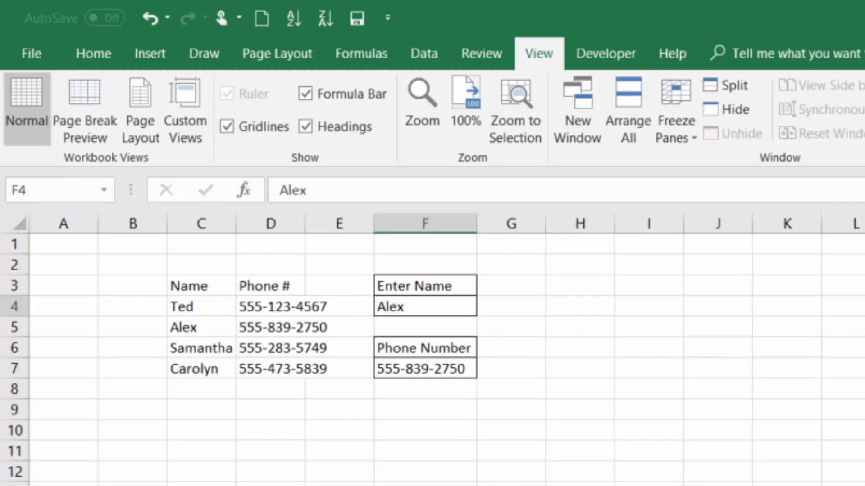
{"action": "type", "text": "=VLOOKUP(F4,C3:D7,2,FALSE)"}
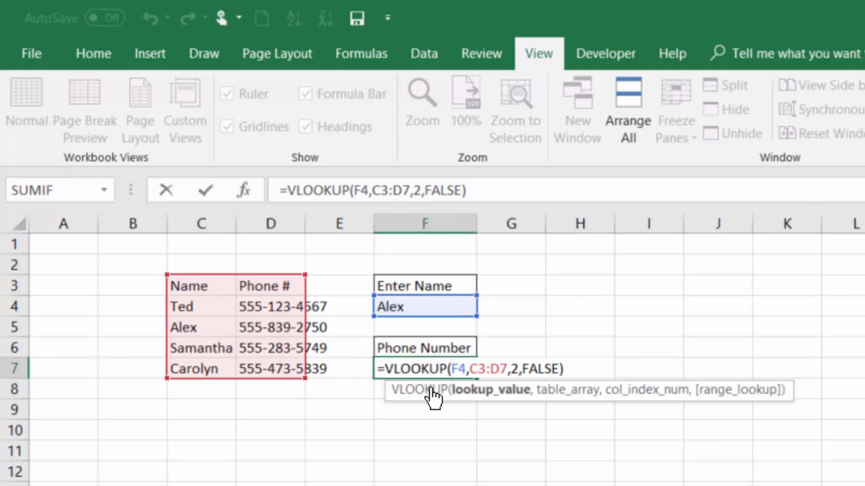
{"action": "mouse_move", "coordinate": [476, 418]}
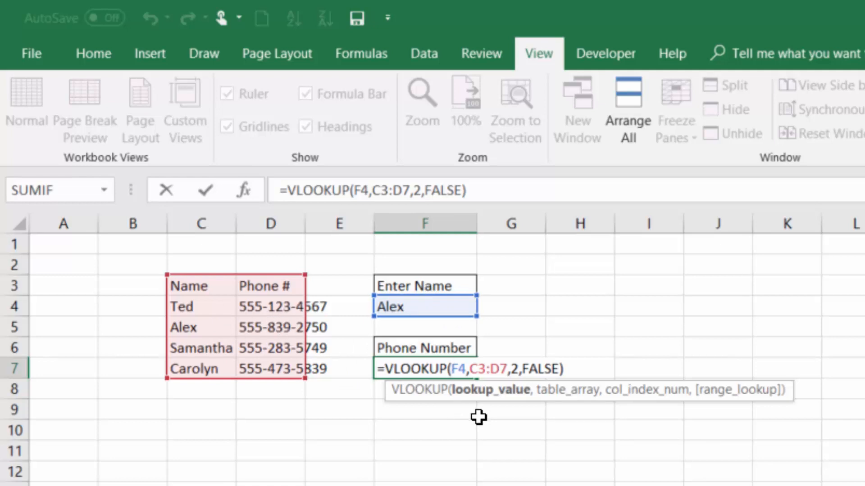
{"action": "key", "text": "Enter"}
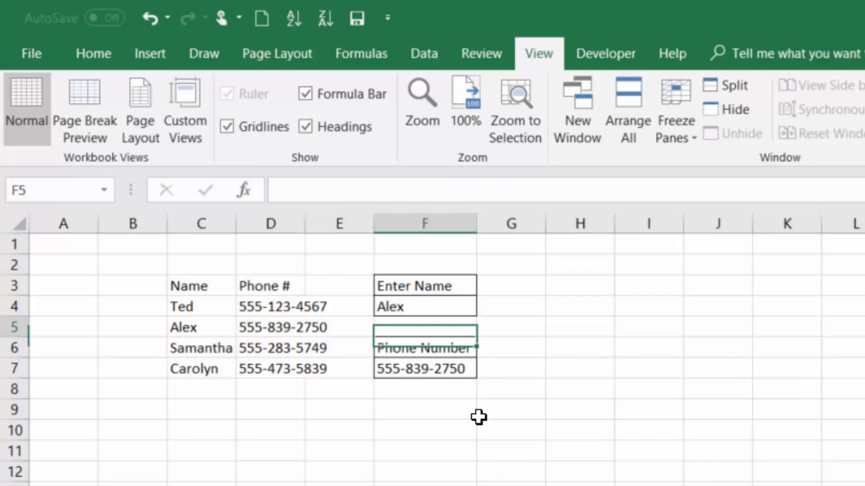
{"action": "left_click", "coordinate": [425, 307]}
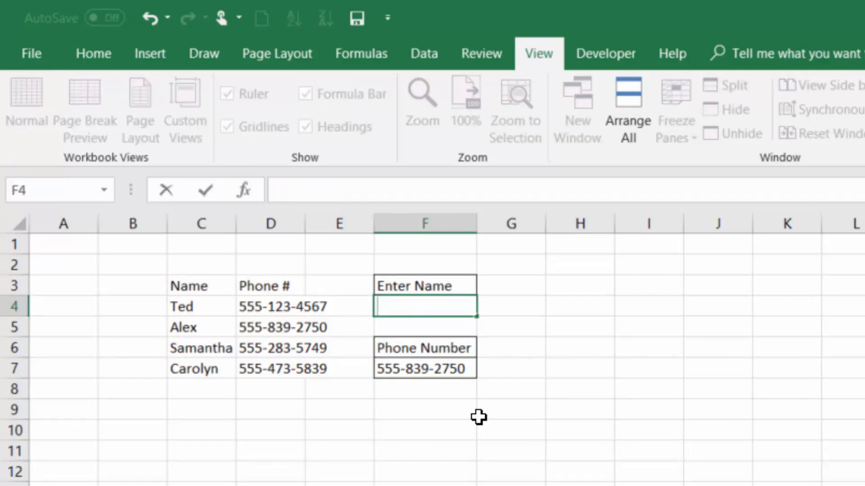
Enter John in F4 so the F7 lookup returns #N/A for the missing name.
{"action": "type", "text": "John"}
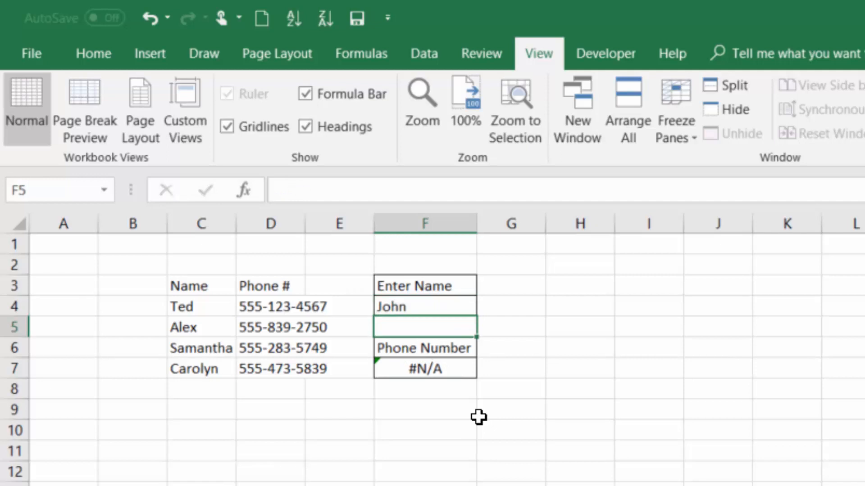
{"action": "left_click", "coordinate": [511, 417]}
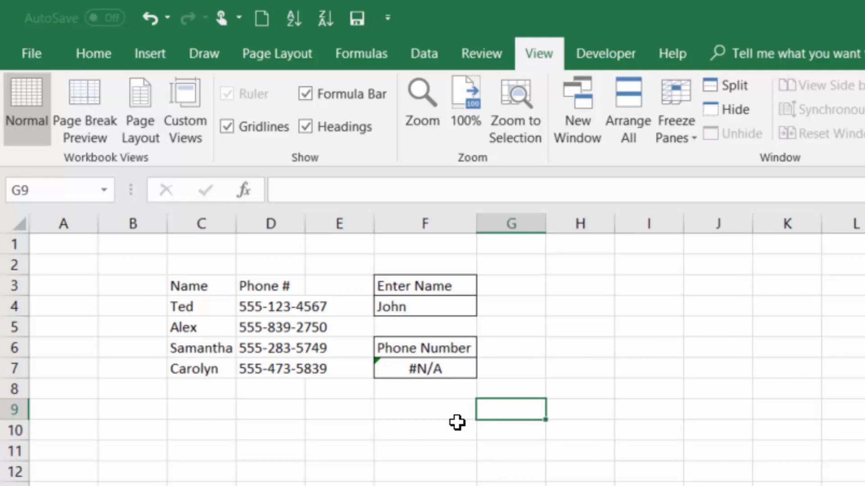
{"action": "left_click", "coordinate": [425, 369]}
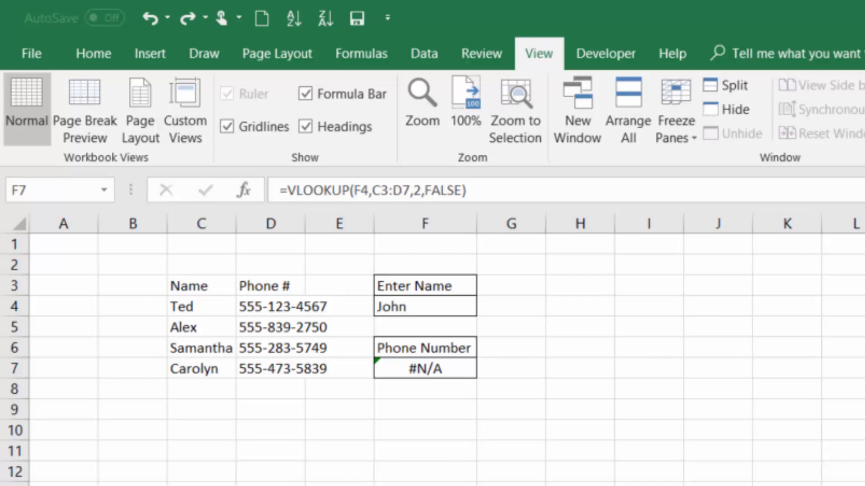
{"action": "left_click", "coordinate": [424, 369]}
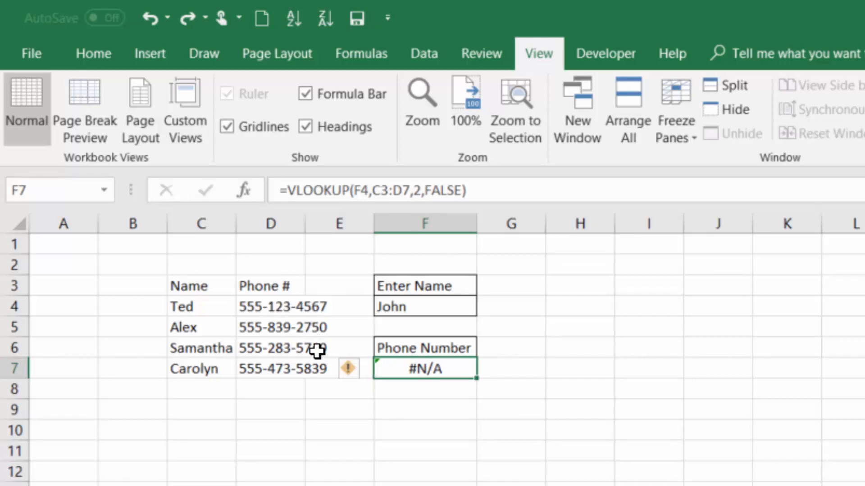
{"action": "mouse_move", "coordinate": [452, 368]}
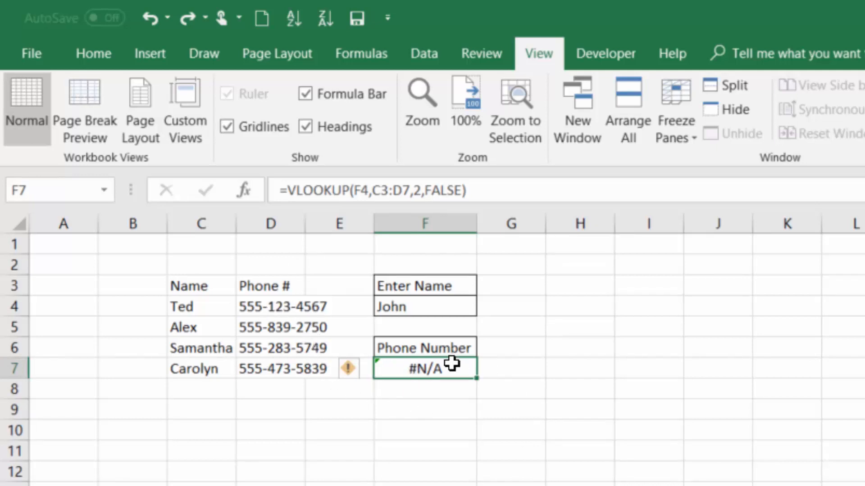
{"action": "mouse_move", "coordinate": [282, 203]}
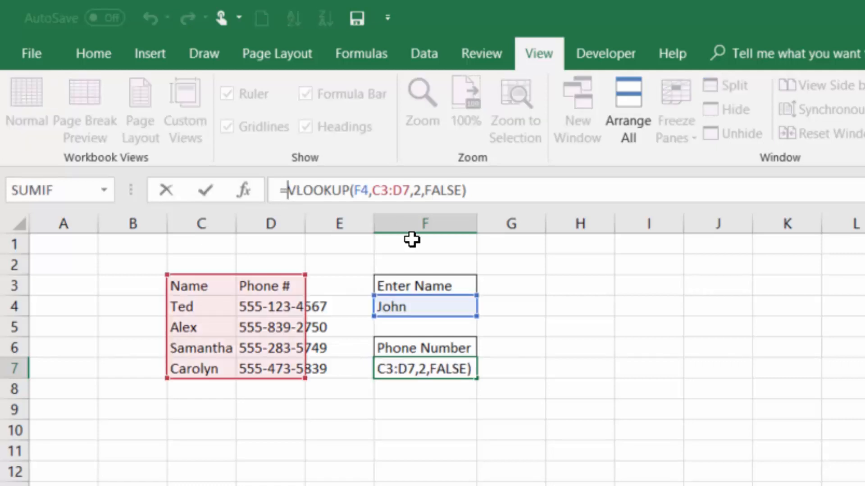
Wrap F7's VLOOKUP in IFERROR with "Name not found" as the fallback text.
{"action": "type", "text": "iferror"}
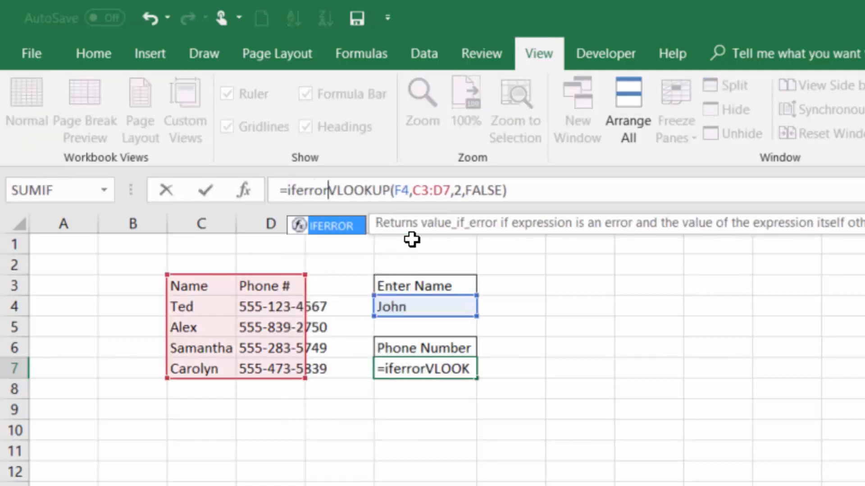
{"action": "type", "text": "("}
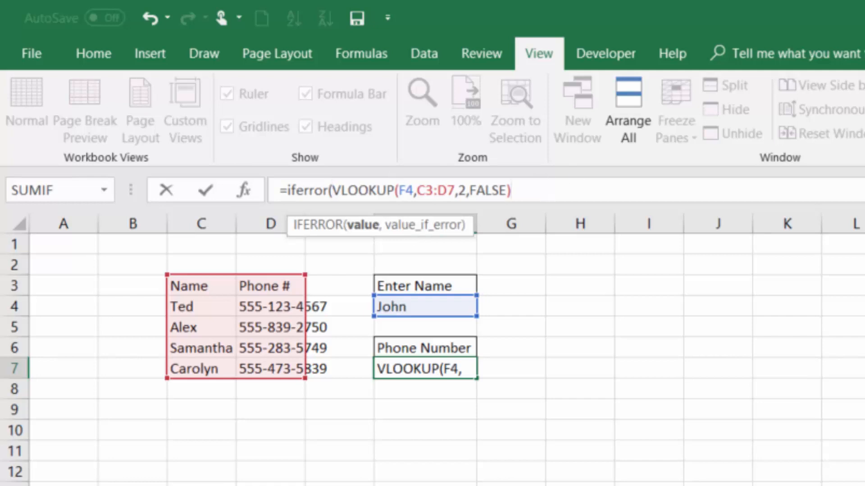
{"action": "type", "text": ","}
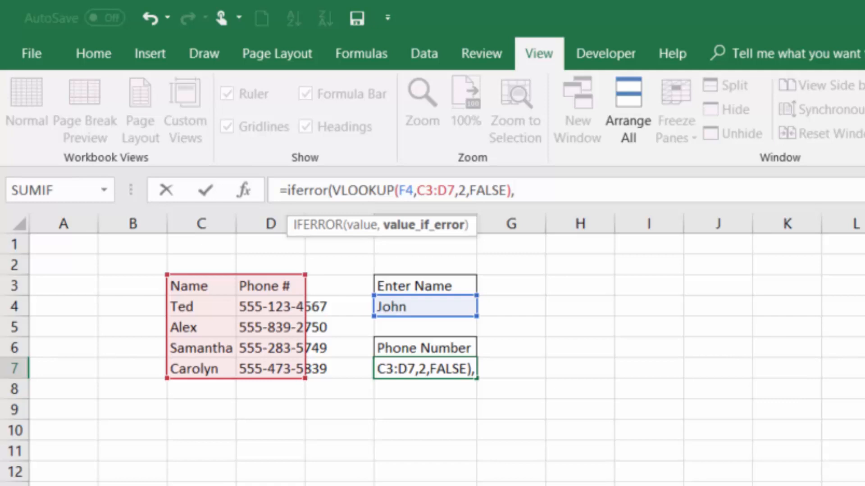
{"action": "type", "text": "\""}
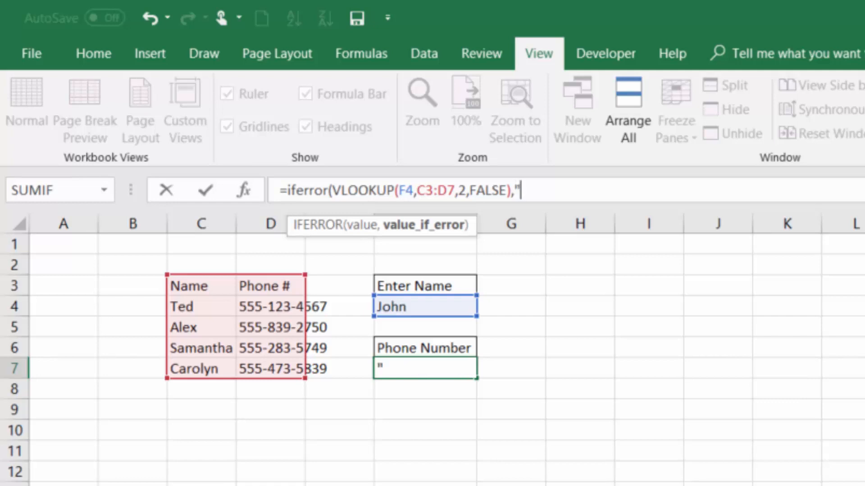
{"action": "type", "text": "Name No"}
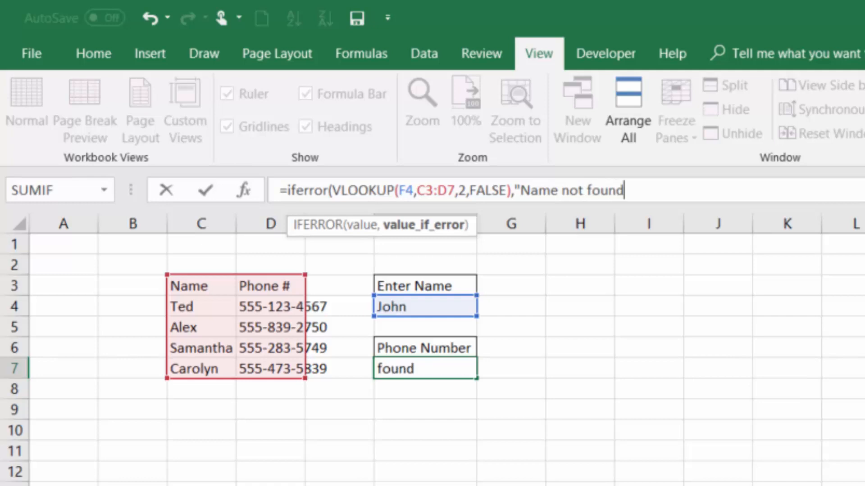
{"action": "type", "text": "\""}
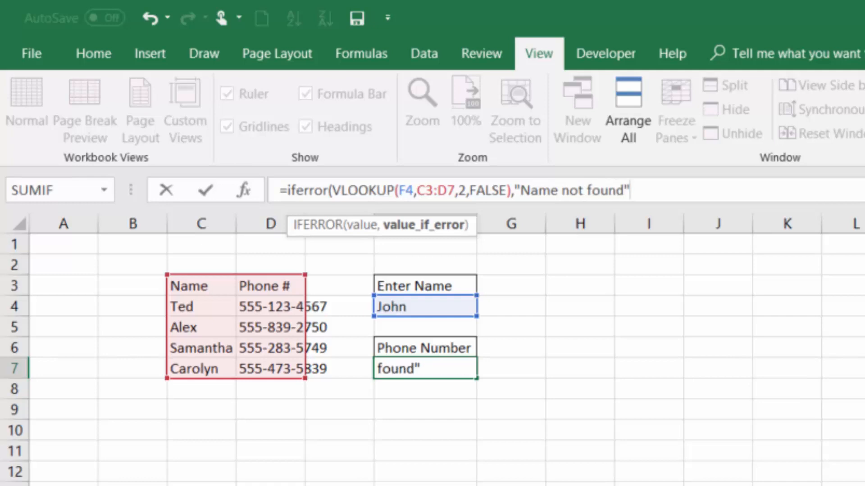